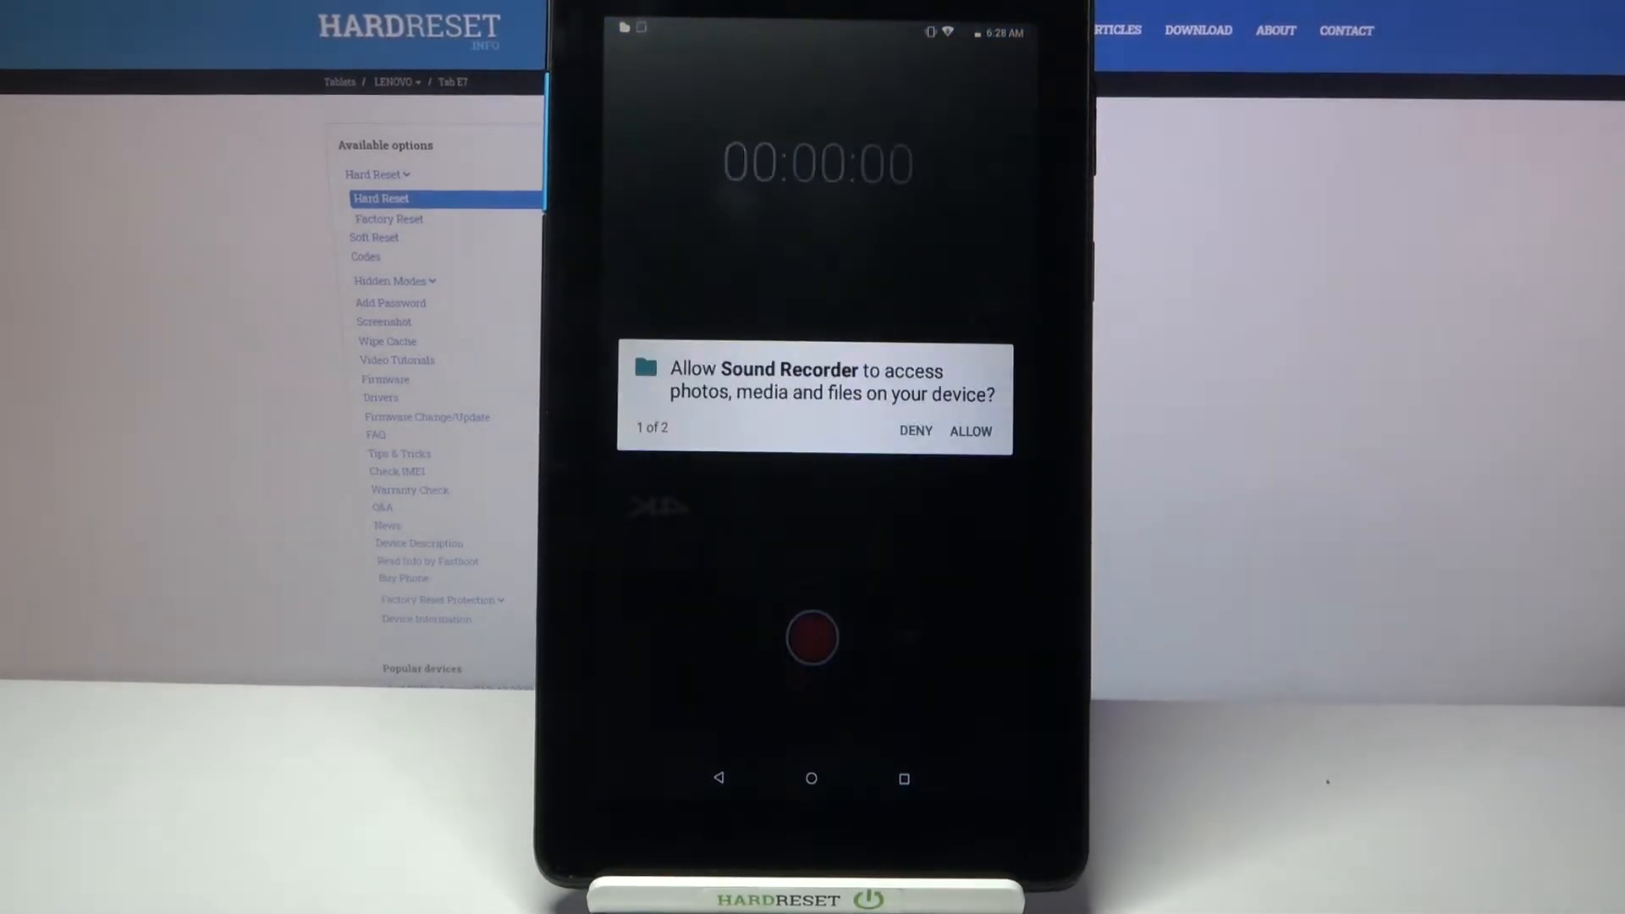
Allow access to photos, media and files and the second permission request
click(969, 430)
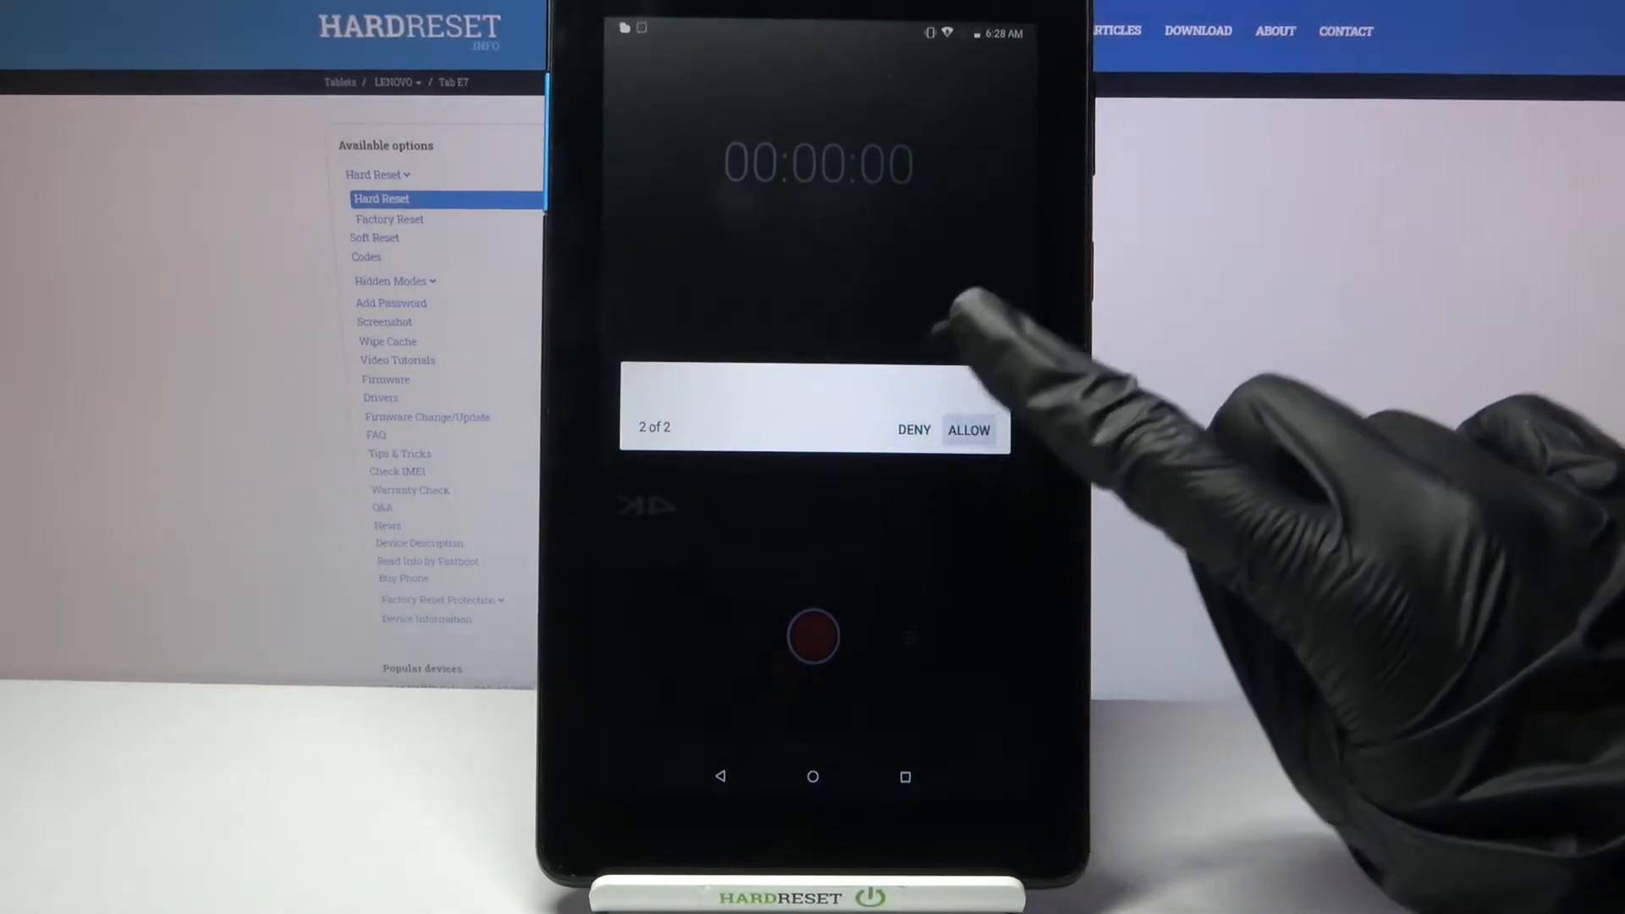
click(967, 428)
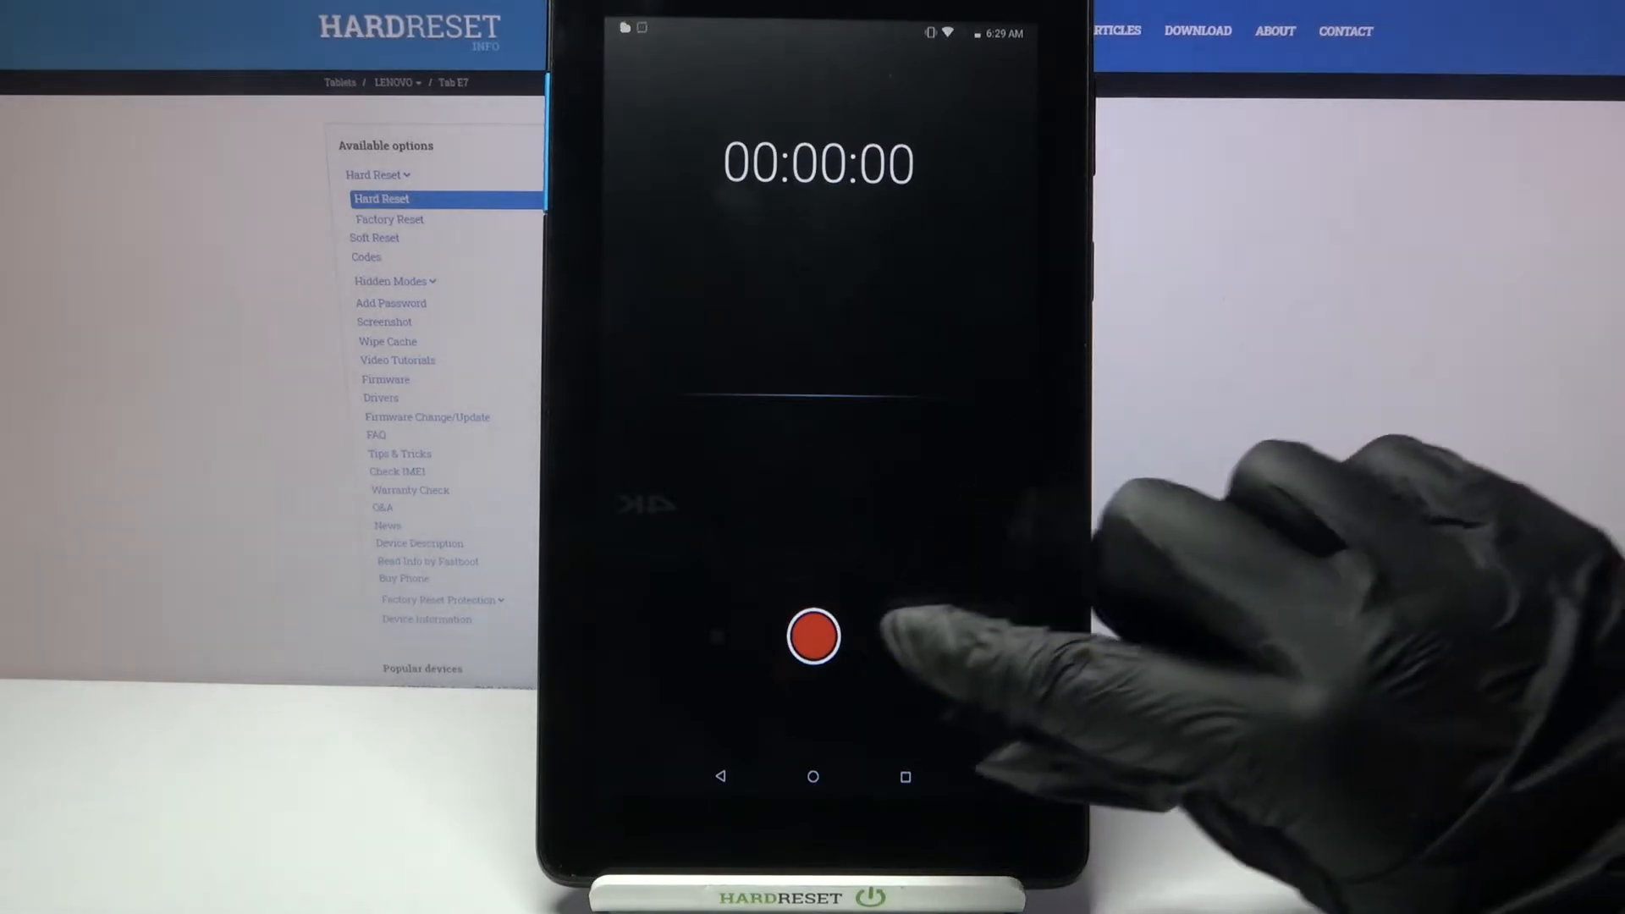
Record an 8-second clip with a pause midway, save it as 'jhjh', and show the recordings list
click(812, 636)
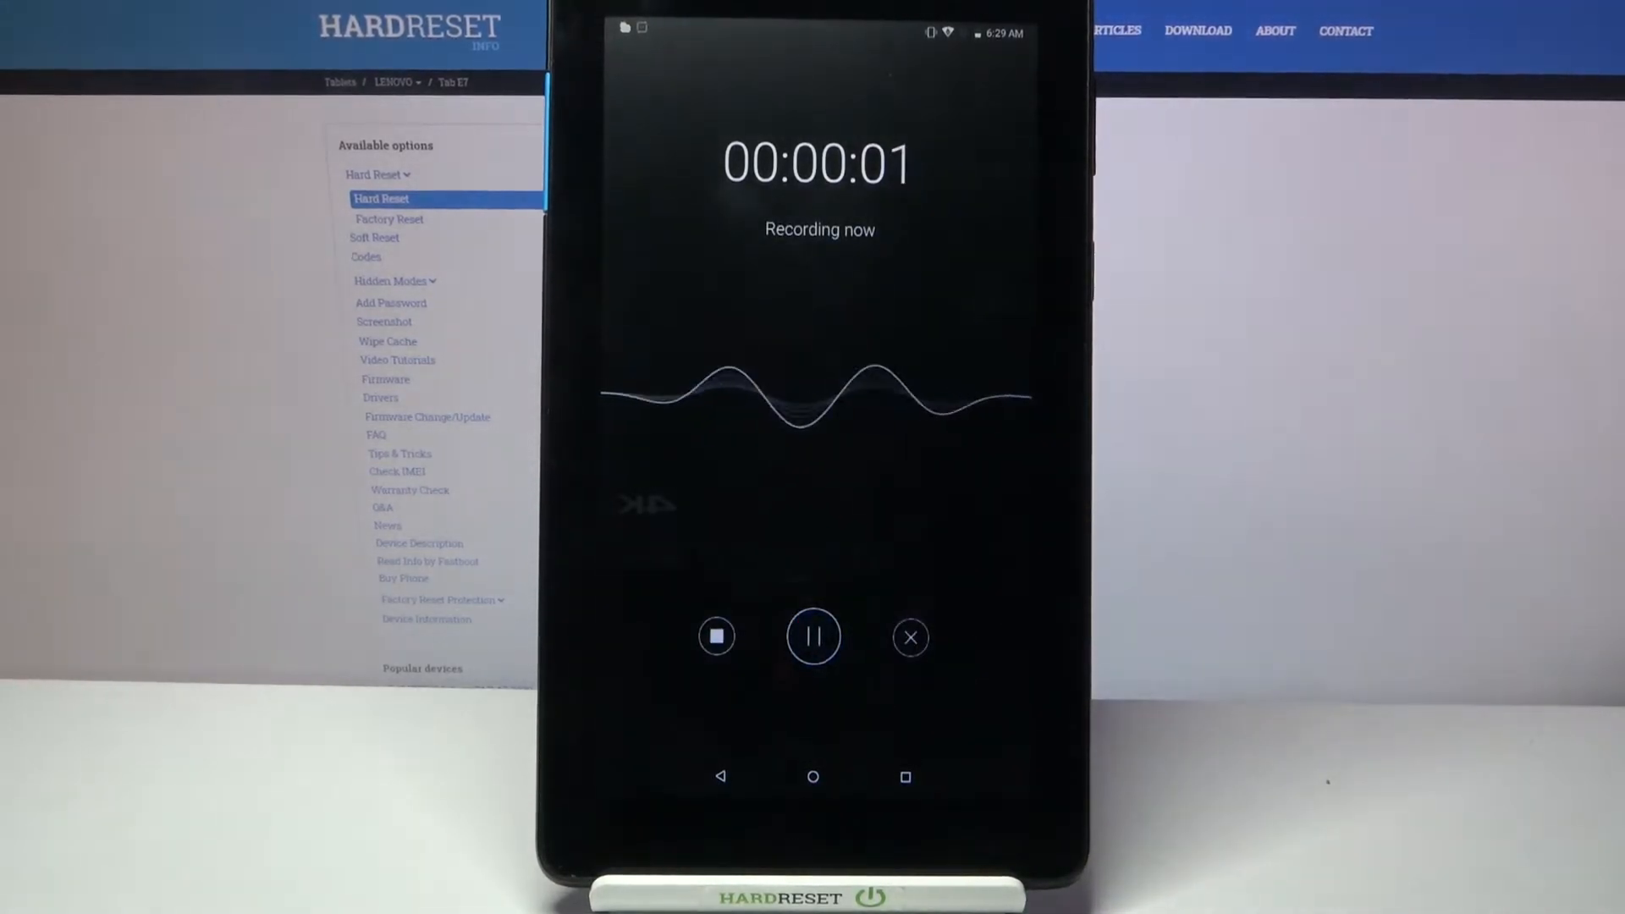
click(812, 637)
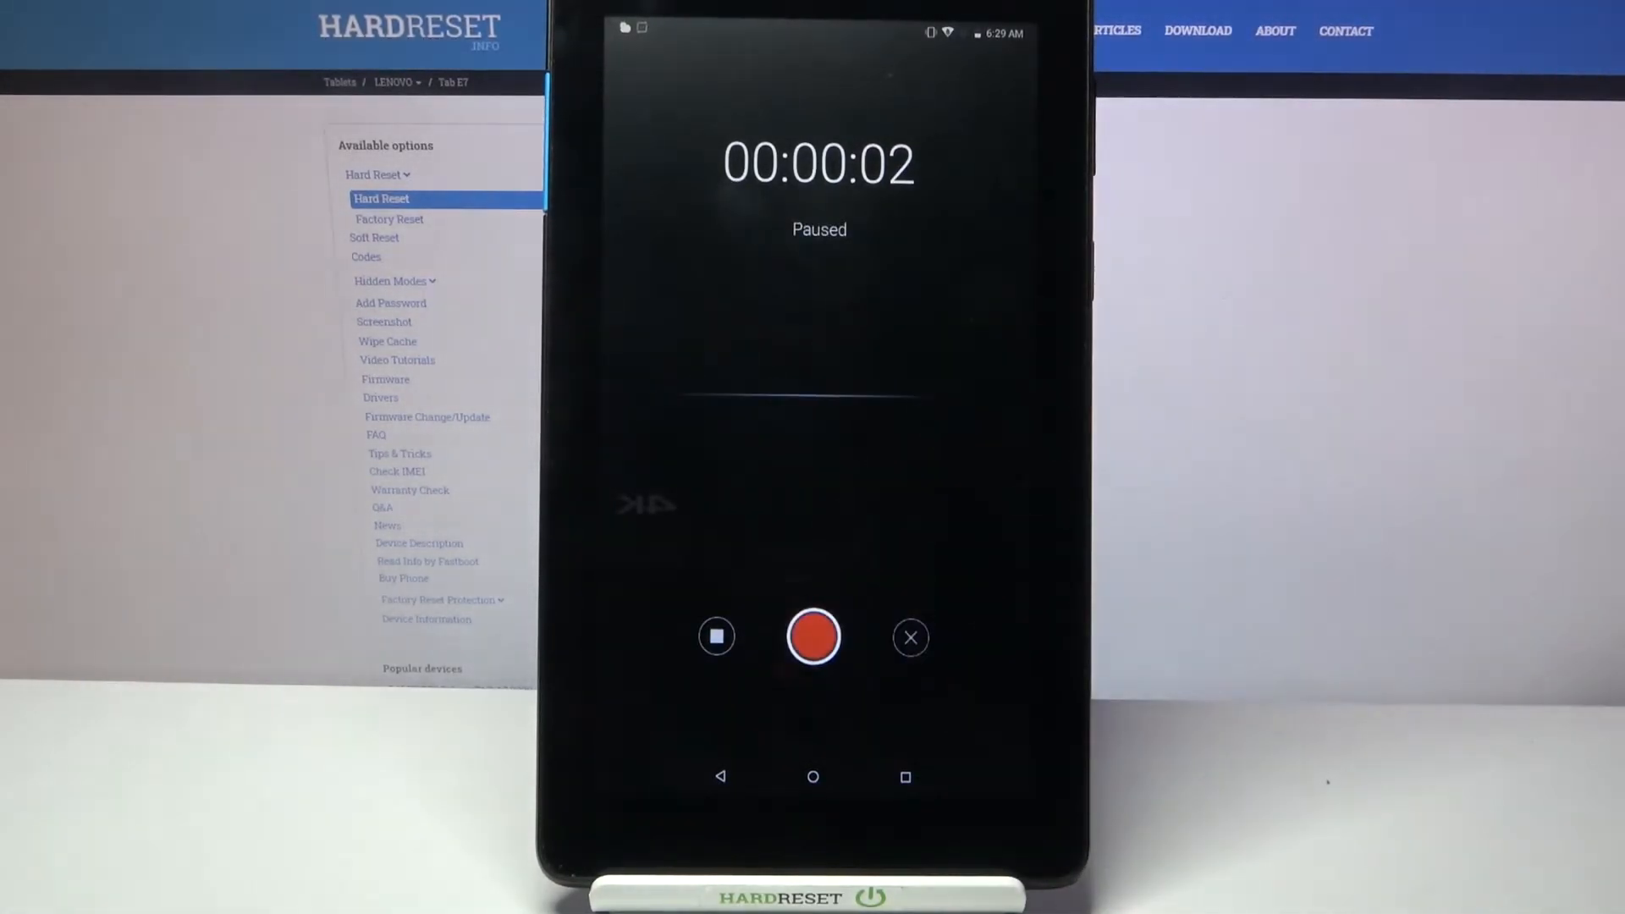
click(814, 636)
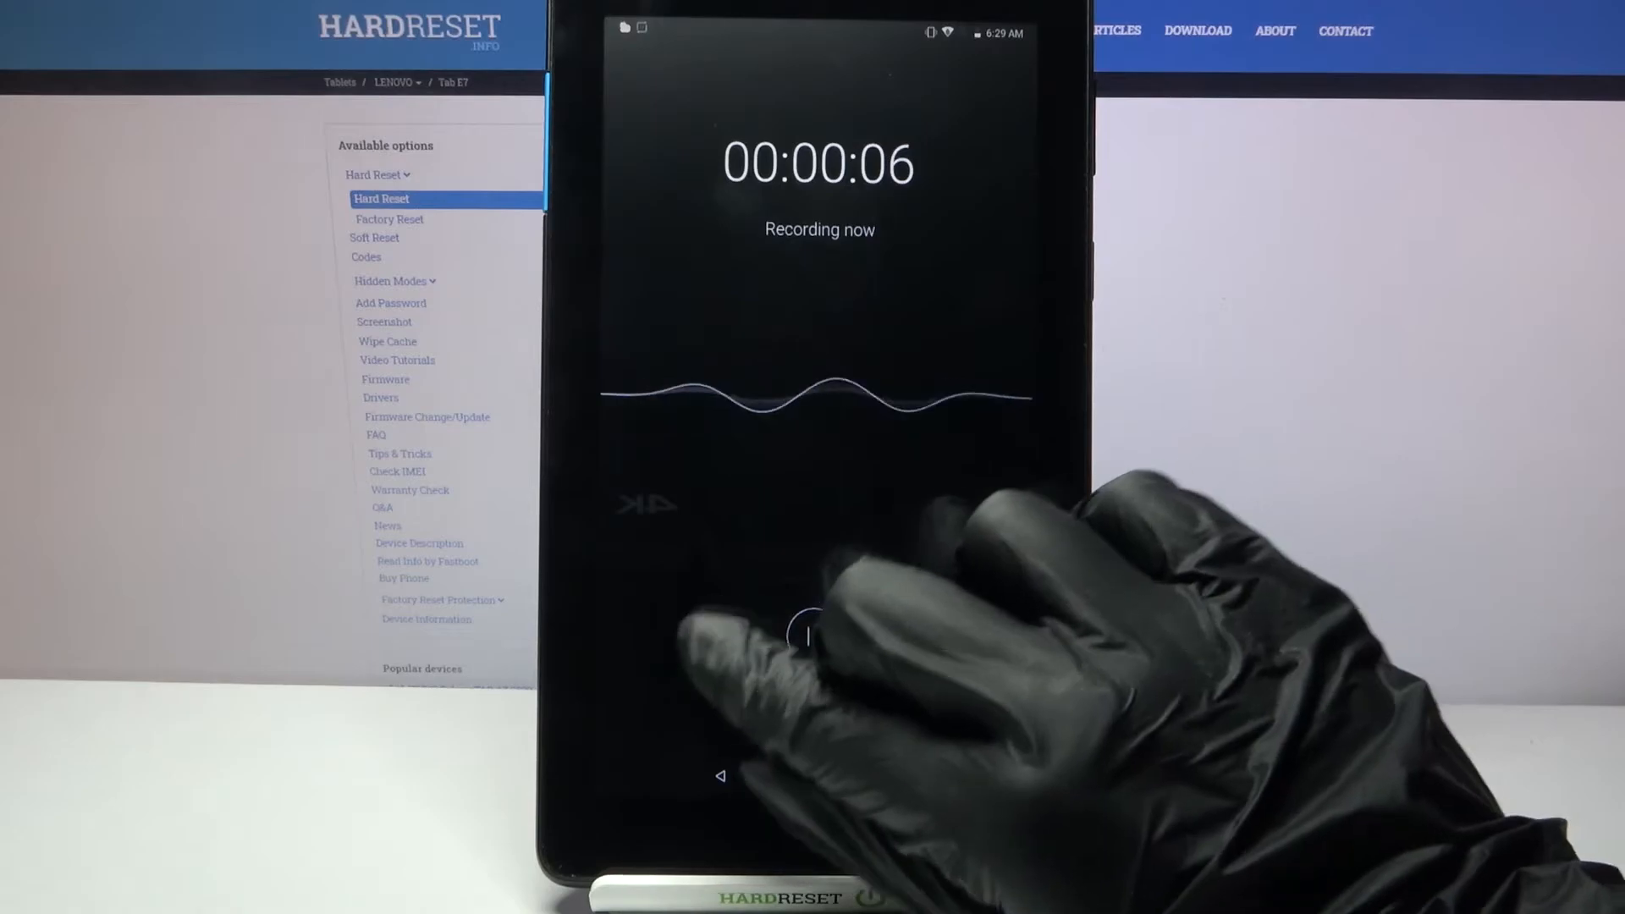
click(818, 634)
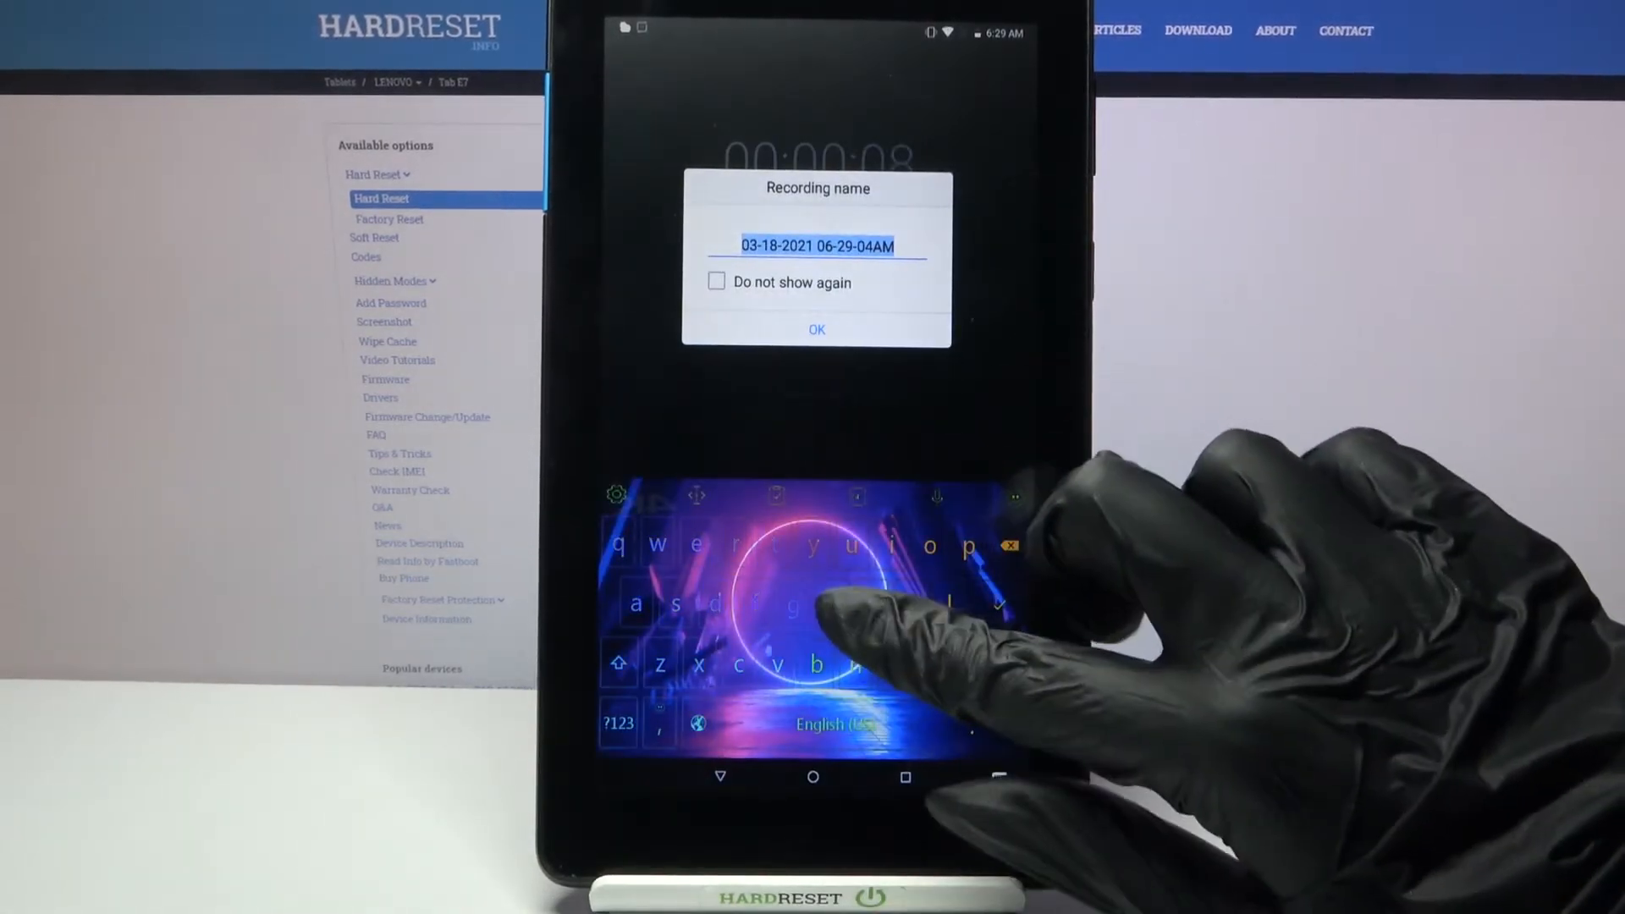
click(816, 330)
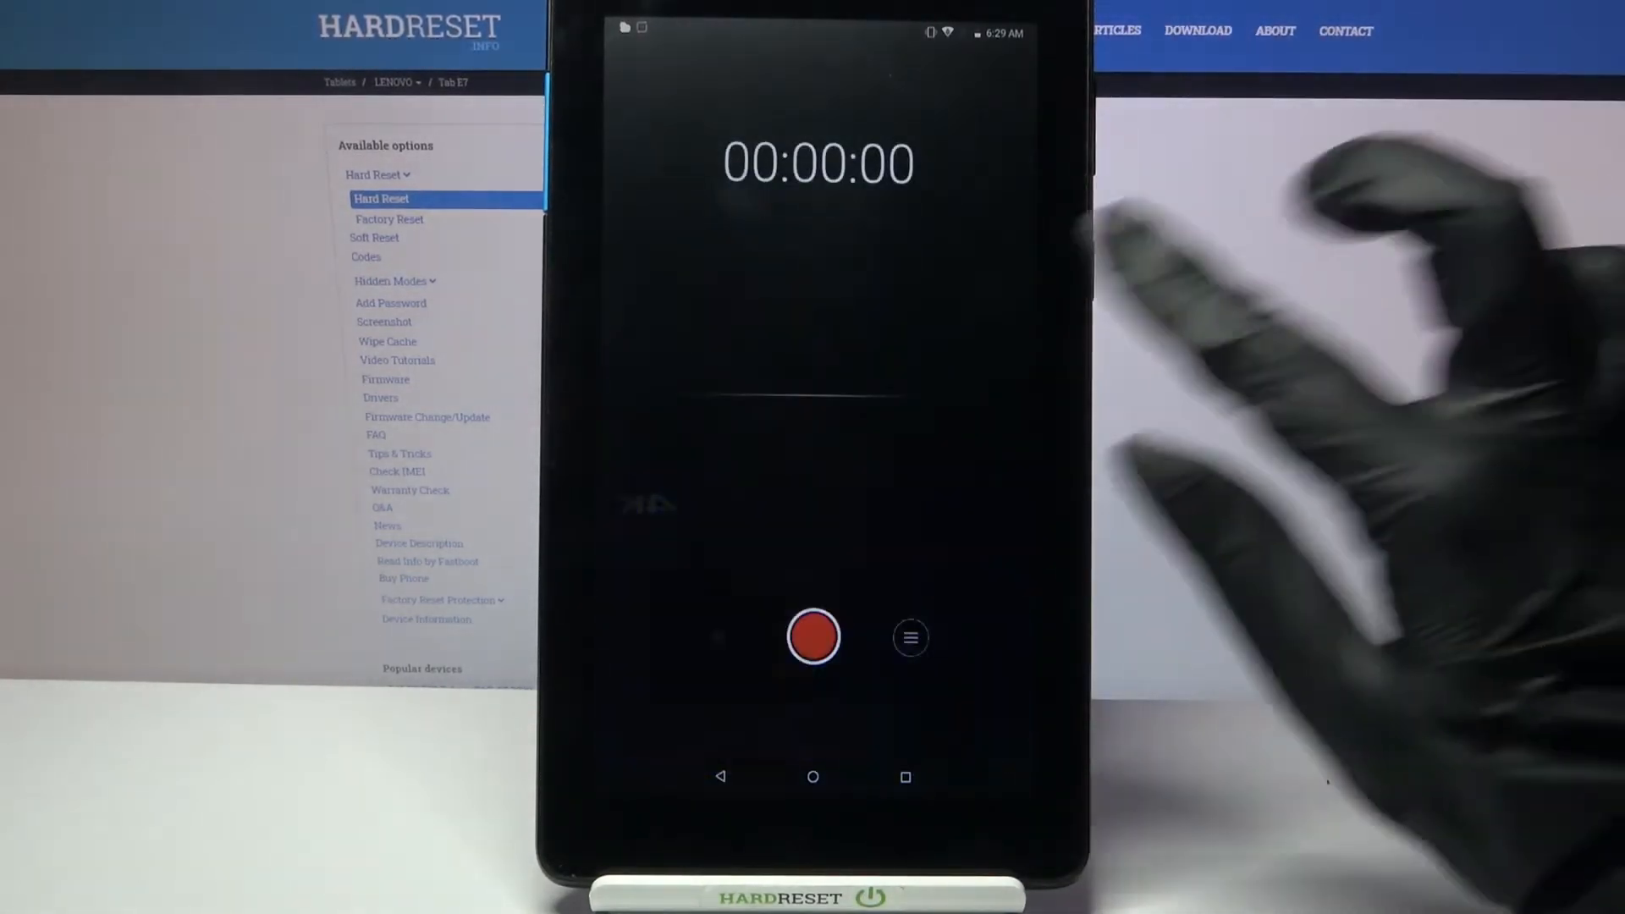
click(910, 638)
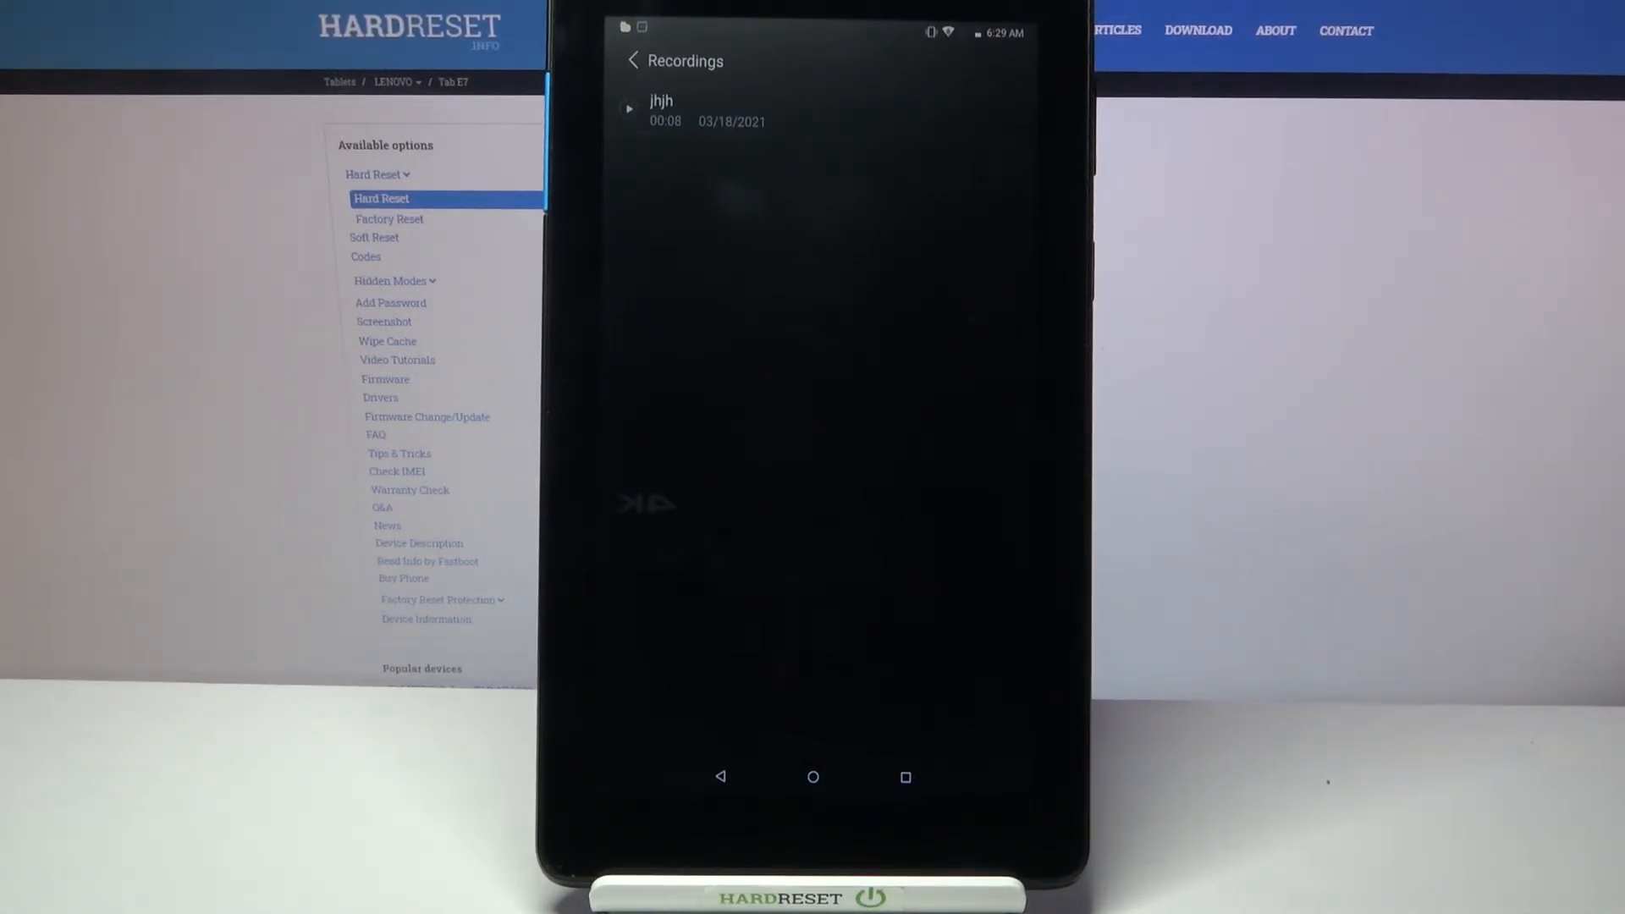
Delete the 'jhjh' recording, leaving the list empty, and return to the recorder screen
click(660, 111)
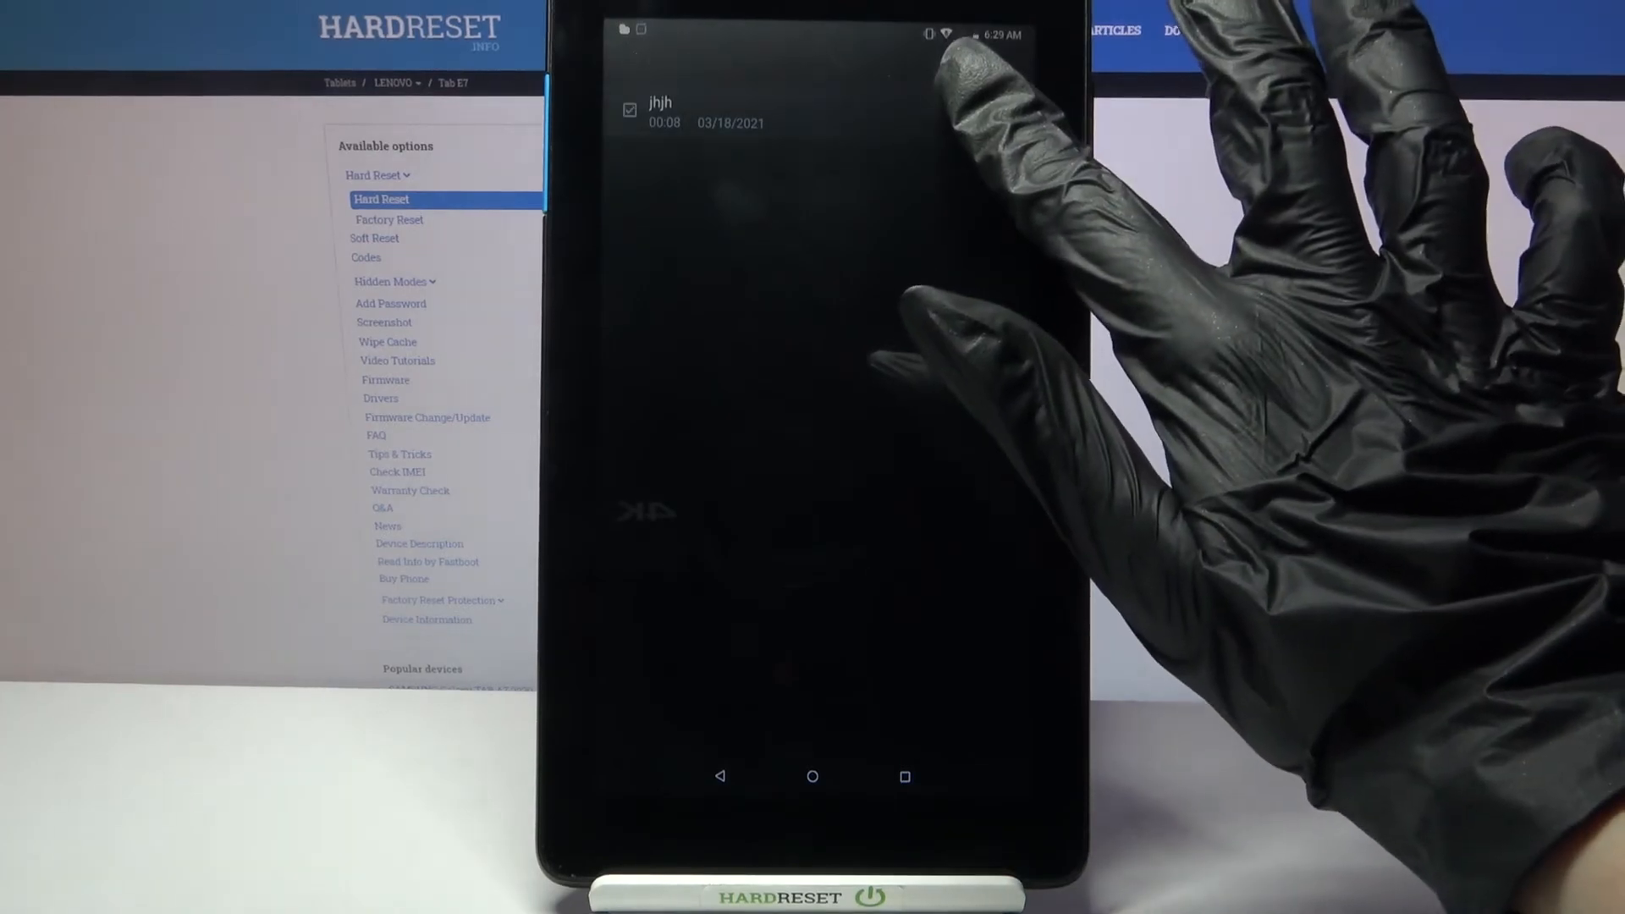
click(630, 110)
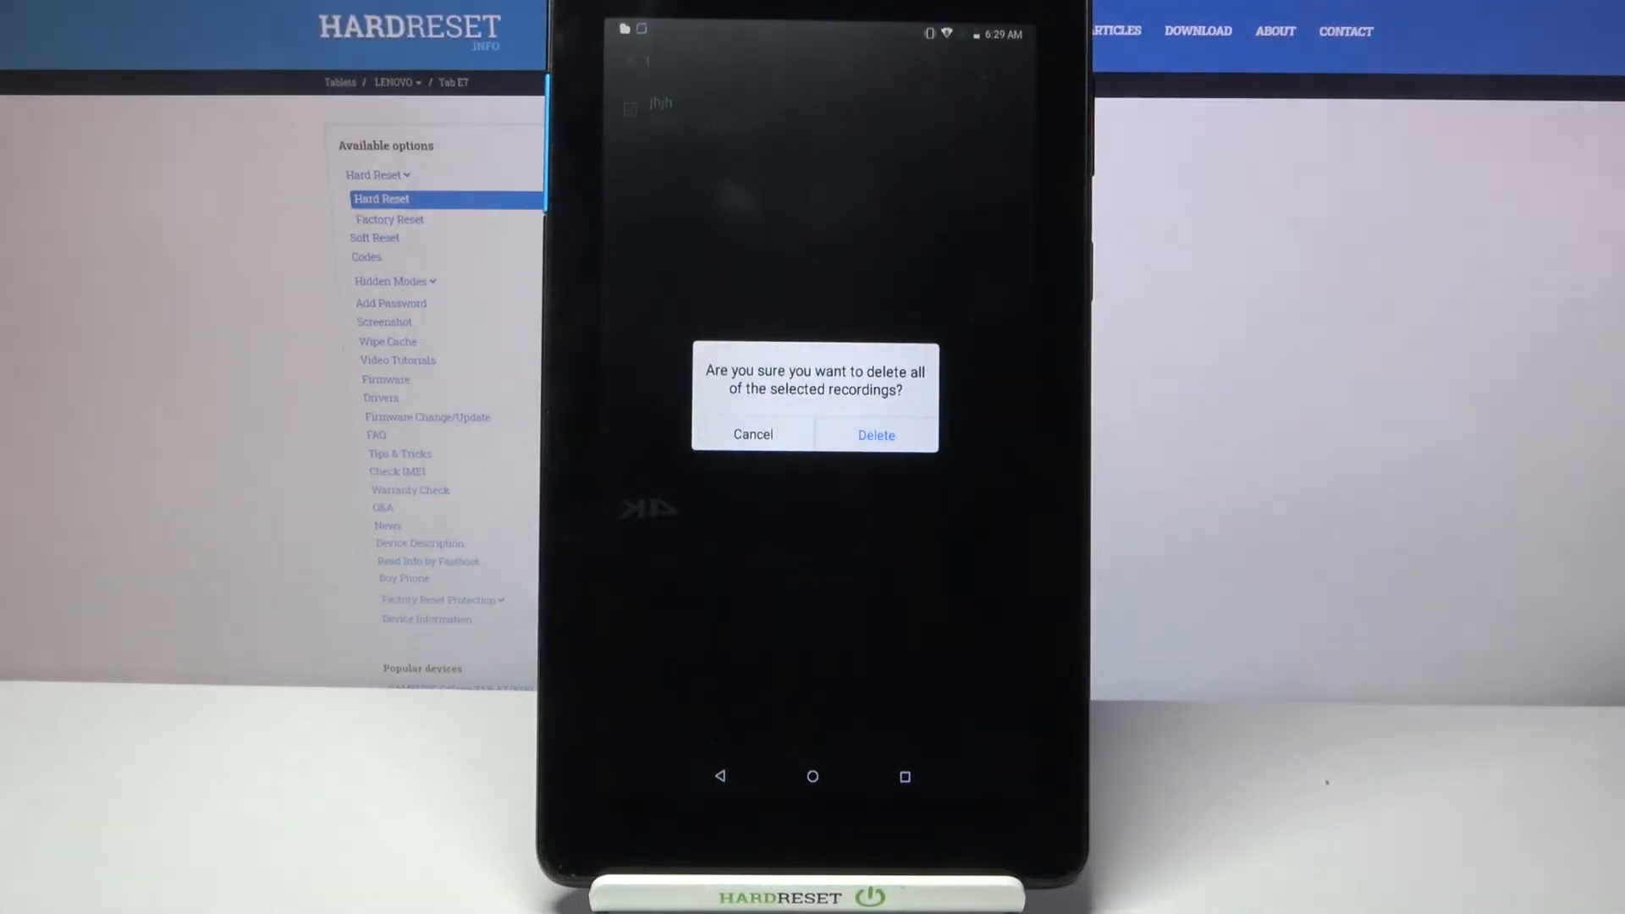
click(874, 435)
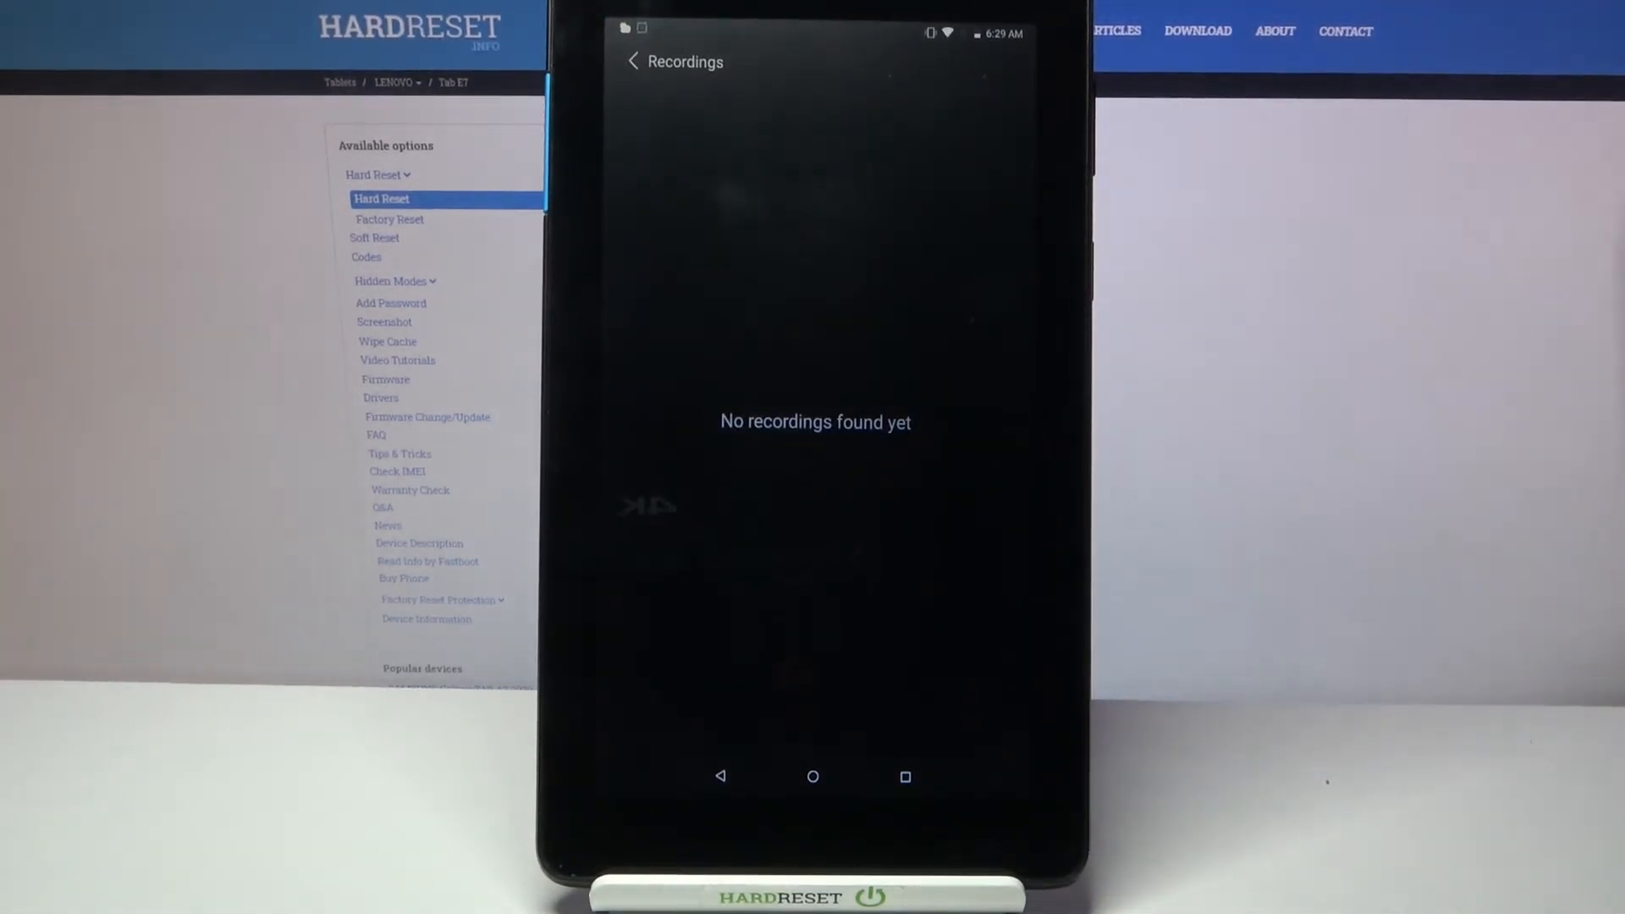
click(814, 638)
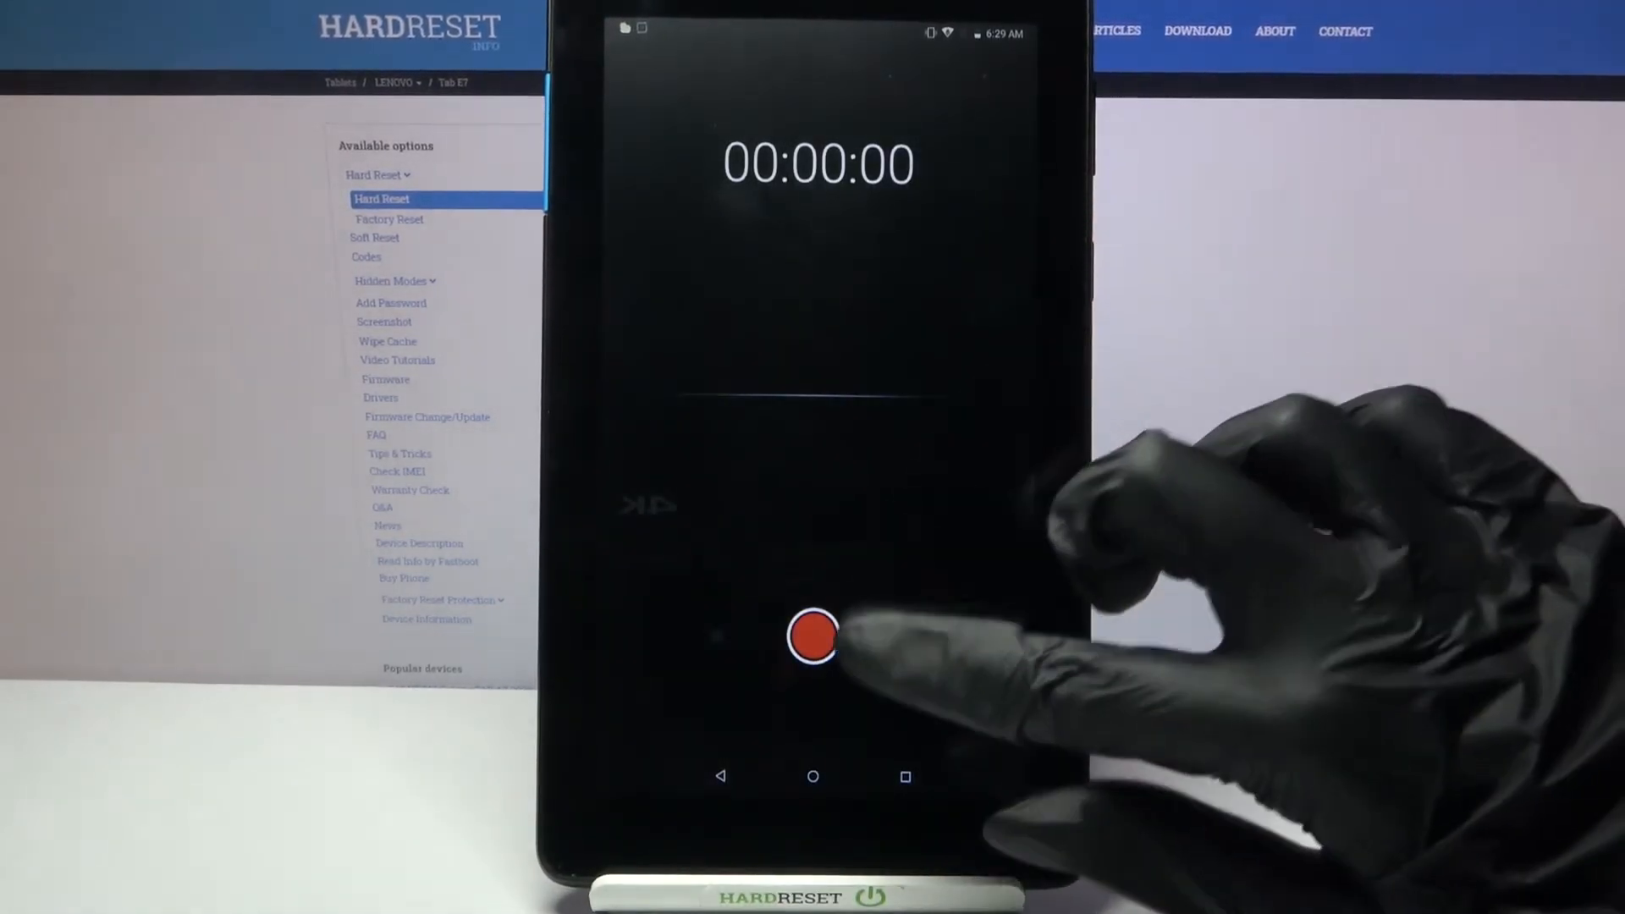